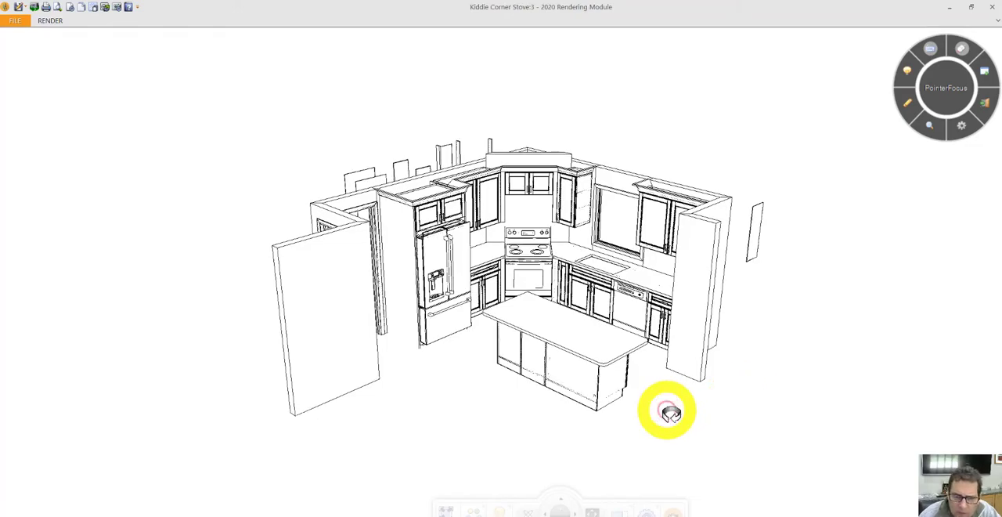
Orbit the kitchen past the refrigerator, stove and sink walls back to the angled overview
{"action": "left_click_drag", "start_coordinate": [668, 413], "coordinate": [563, 403]}
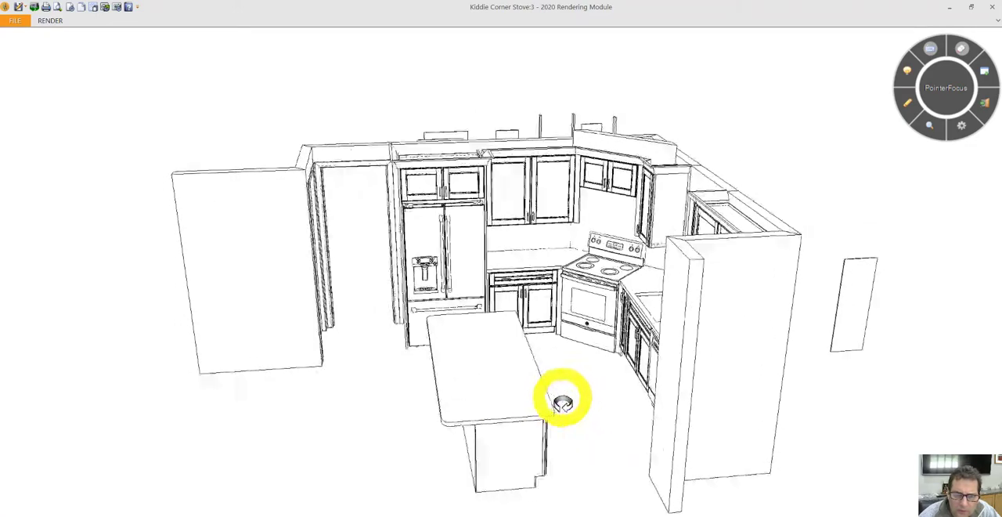
{"action": "left_click_drag", "start_coordinate": [564, 402], "coordinate": [610, 402]}
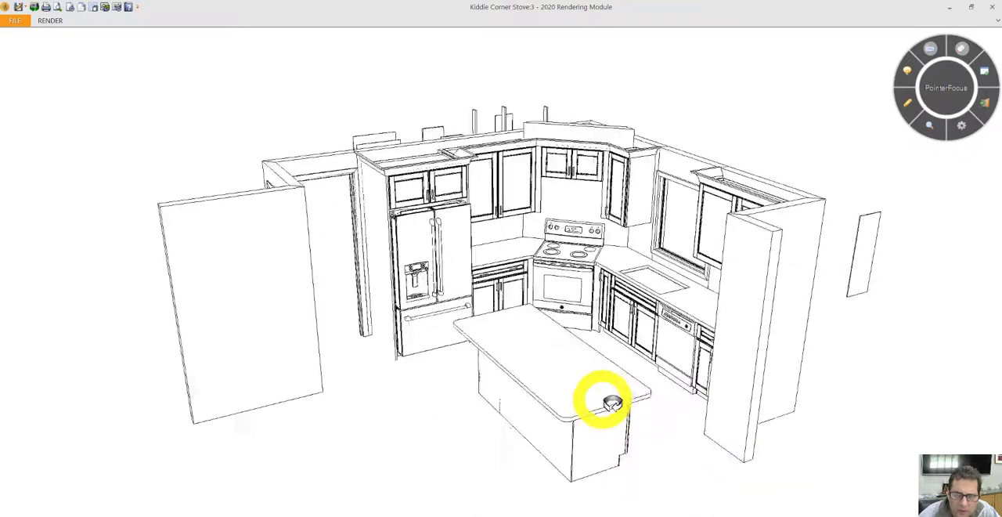
{"action": "left_click_drag", "start_coordinate": [611, 399], "coordinate": [732, 422]}
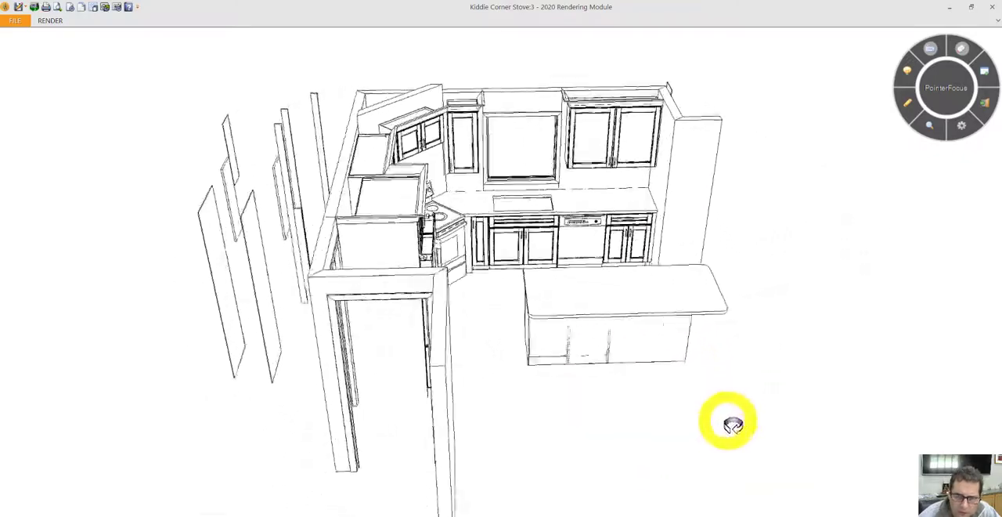
{"action": "left_click_drag", "start_coordinate": [728, 419], "coordinate": [657, 399]}
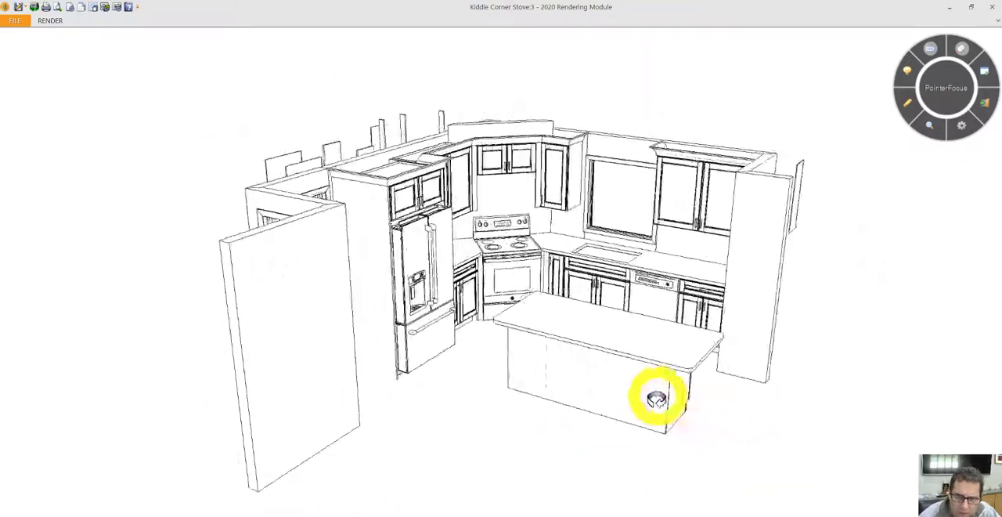
Tilt the view up to look straight down over the island and corner walls
{"action": "left_click_drag", "start_coordinate": [657, 398], "coordinate": [507, 435]}
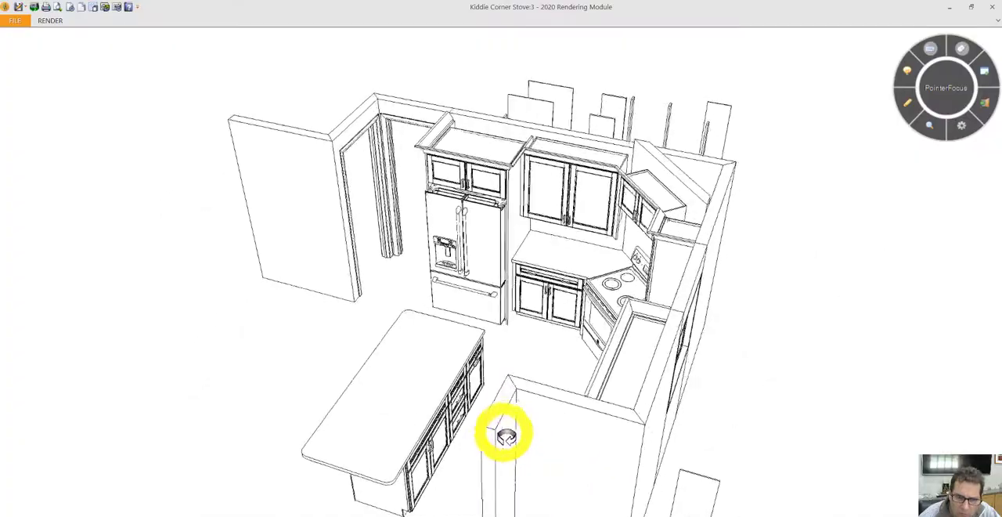
{"action": "left_click_drag", "start_coordinate": [505, 435], "coordinate": [384, 462]}
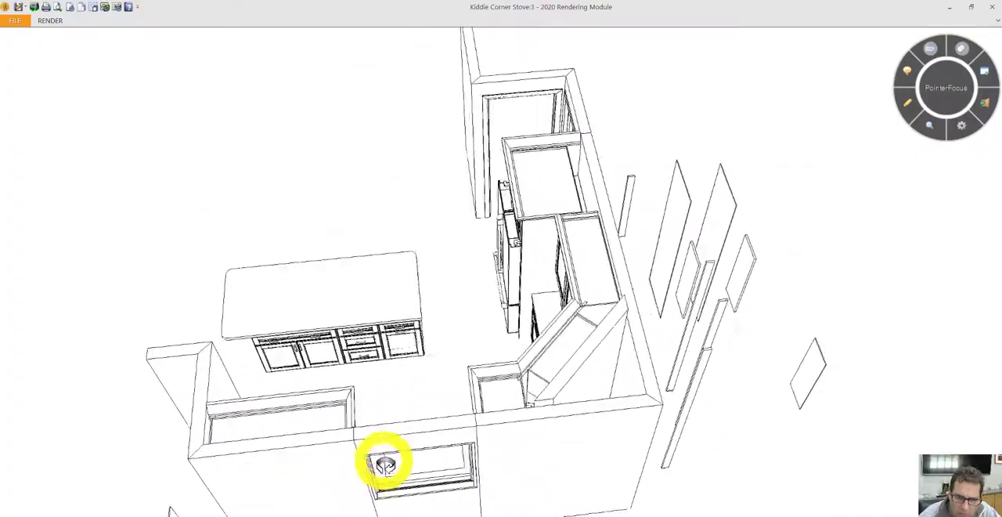
{"action": "left_click_drag", "start_coordinate": [383, 462], "coordinate": [281, 313]}
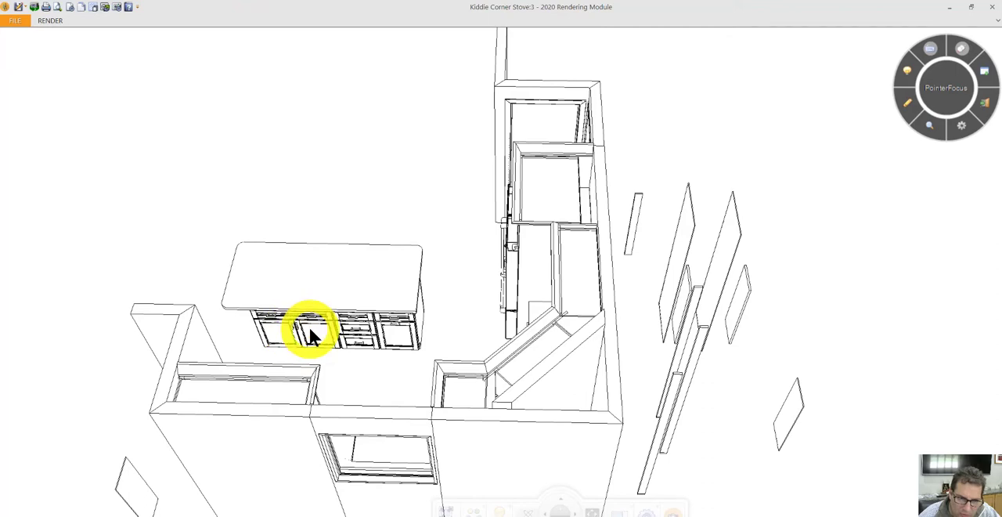
{"action": "mouse_move", "coordinate": [352, 372]}
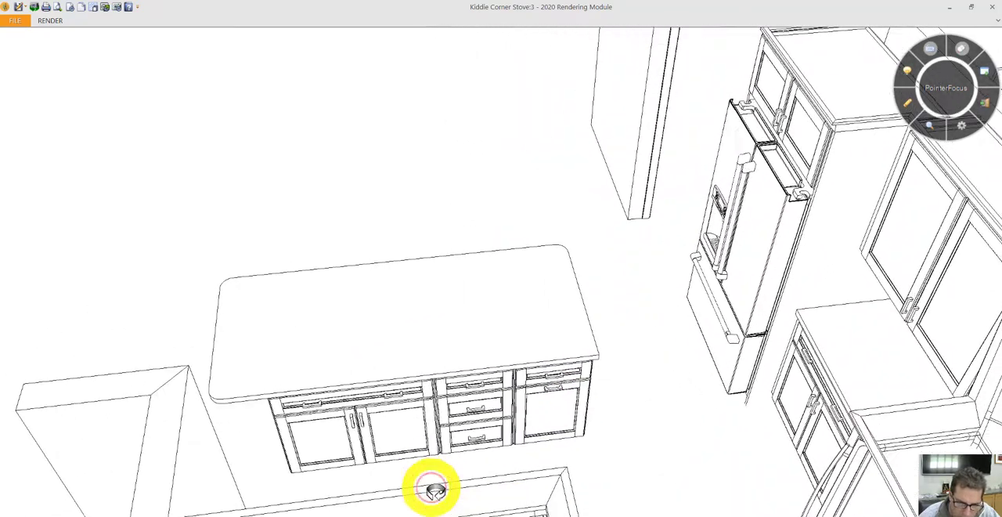
Orbit slightly around the island to view its cabinet doors and drawers from below
{"action": "left_click_drag", "start_coordinate": [433, 489], "coordinate": [562, 442]}
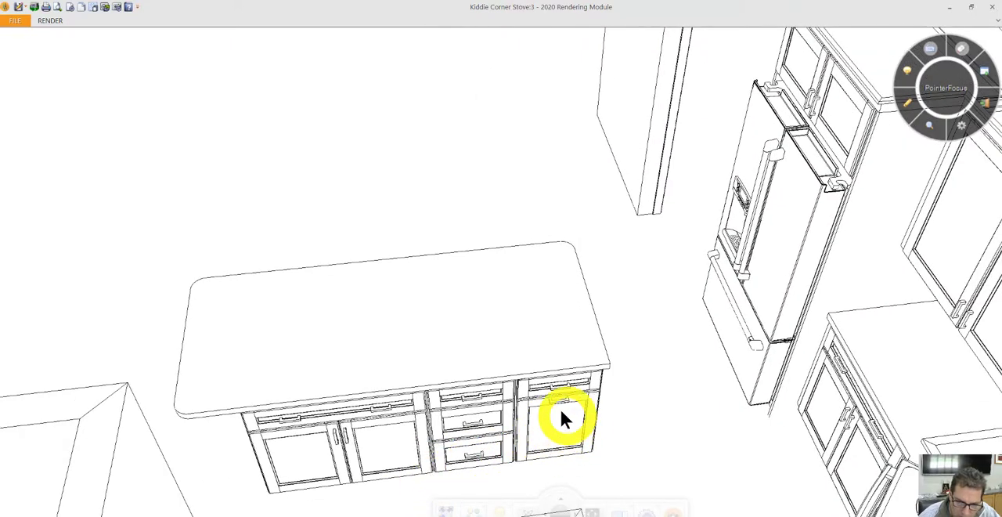
{"action": "mouse_move", "coordinate": [579, 387]}
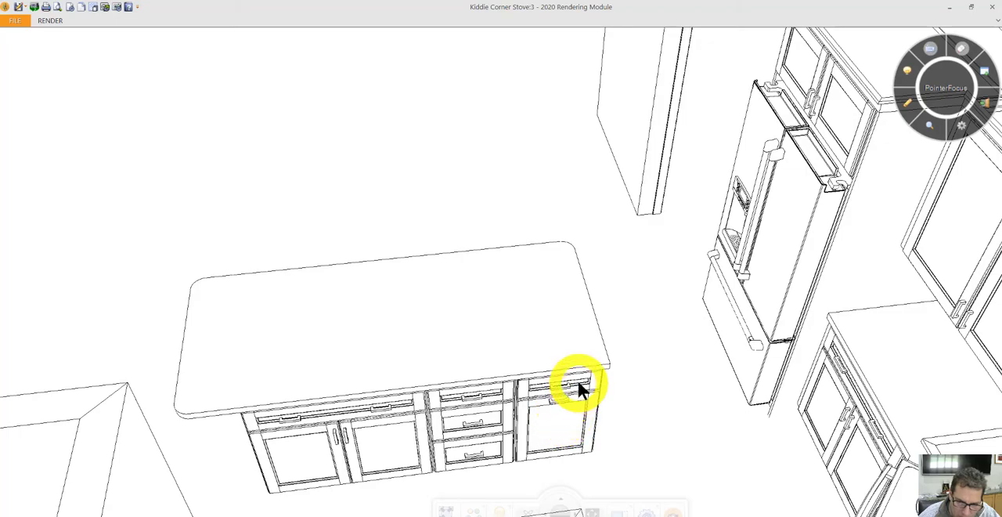
{"action": "mouse_move", "coordinate": [521, 458]}
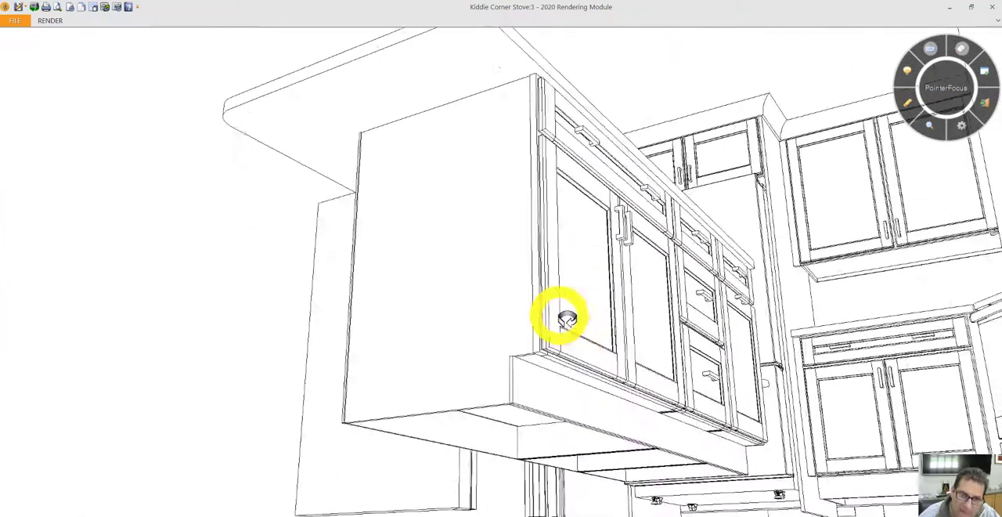
Drop to eye level at the refrigerator and swing past the stove and island behind the end panel
{"action": "left_click_drag", "start_coordinate": [560, 318], "coordinate": [645, 348]}
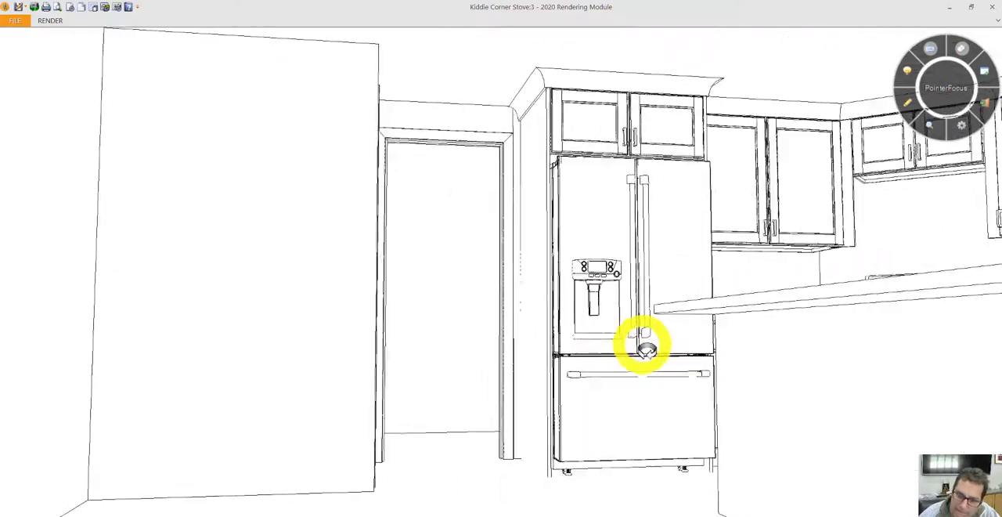
{"action": "left_click_drag", "start_coordinate": [646, 348], "coordinate": [568, 294]}
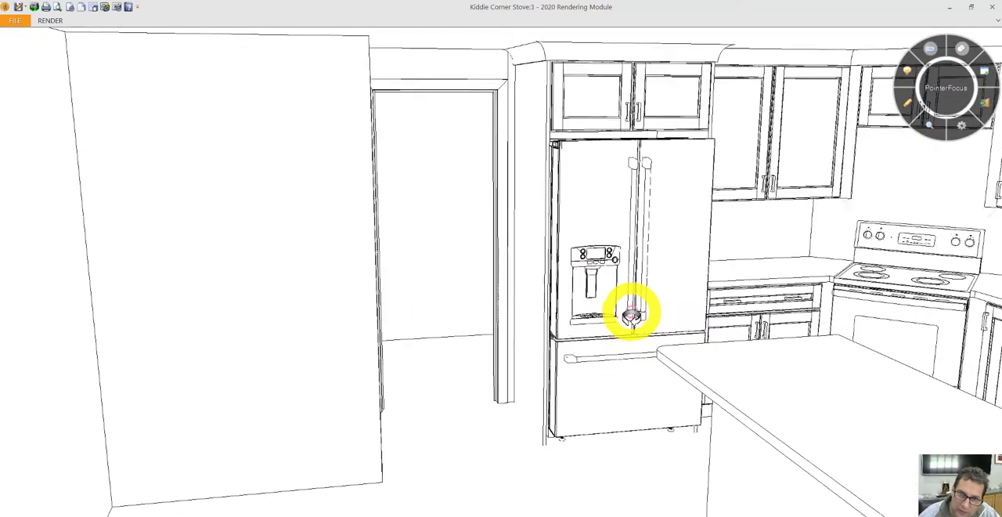
{"action": "left_click_drag", "start_coordinate": [630, 314], "coordinate": [689, 86]}
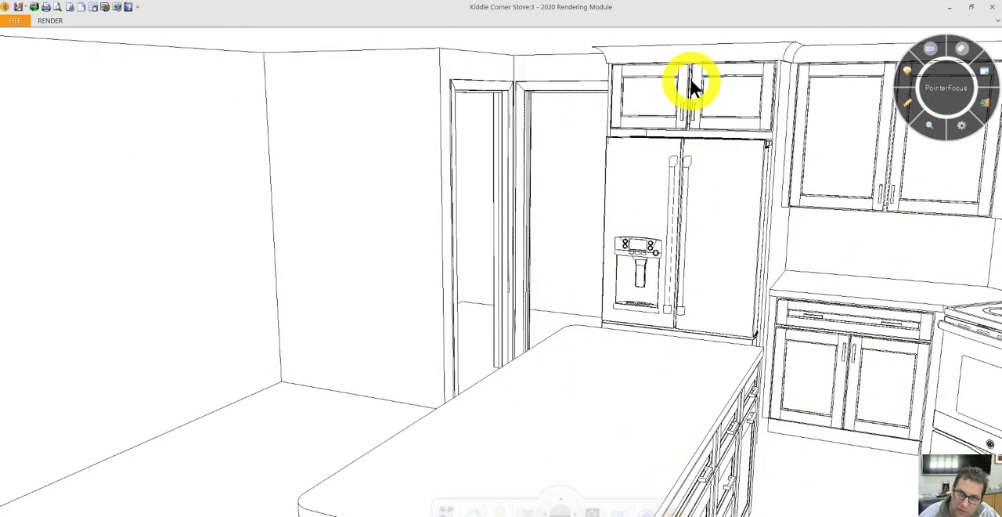
{"action": "left_click_drag", "start_coordinate": [693, 86], "coordinate": [642, 173]}
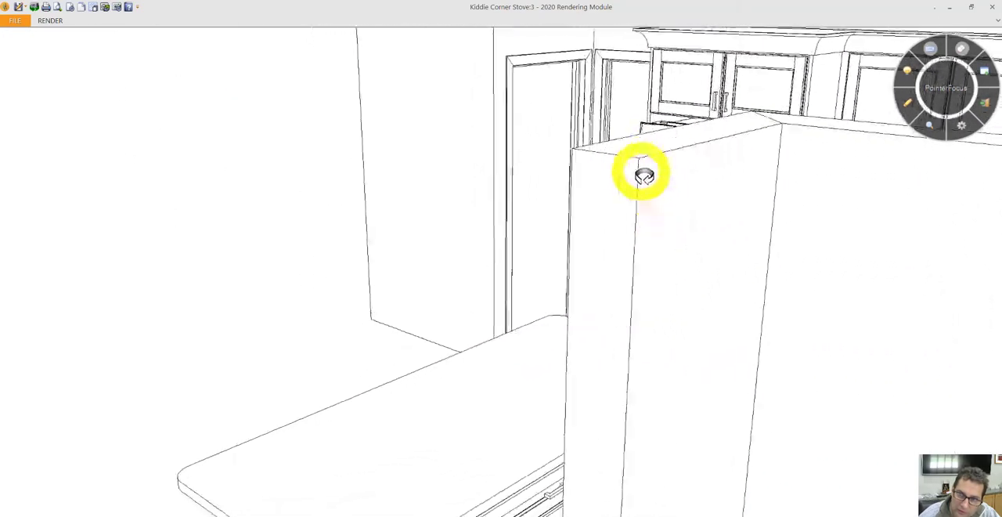
Rise above the refrigerator and pull back to overlook fridge, island and corner stove
{"action": "left_click_drag", "start_coordinate": [642, 174], "coordinate": [621, 197]}
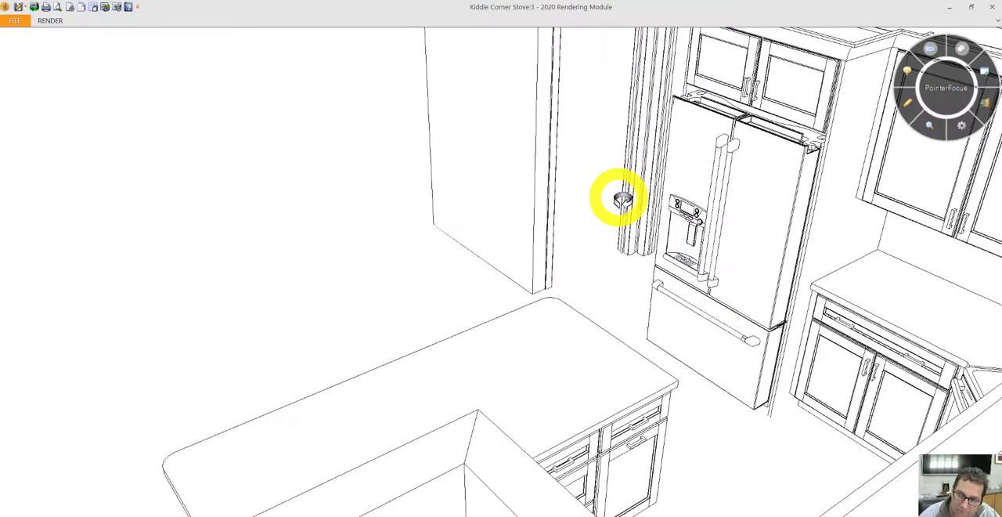
{"action": "left_click_drag", "start_coordinate": [619, 200], "coordinate": [607, 211]}
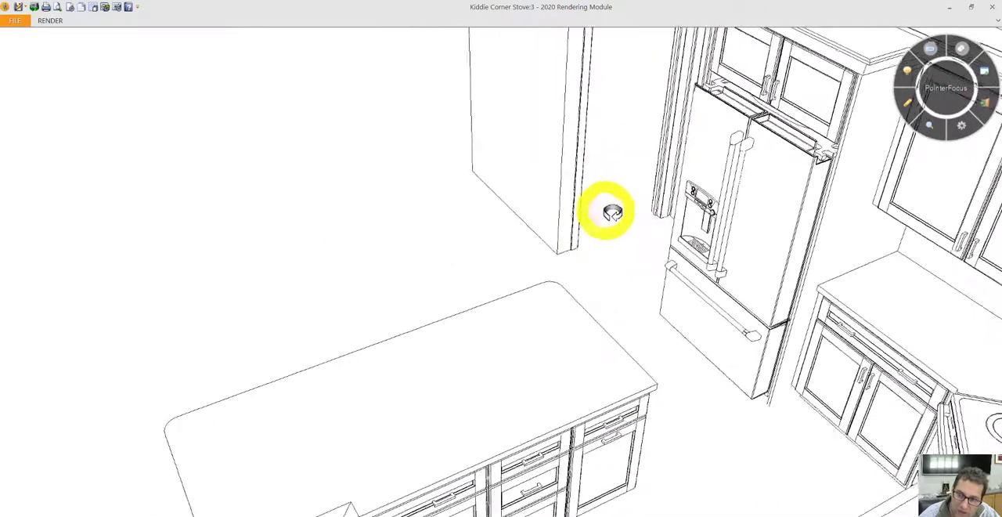
{"action": "left_click_drag", "start_coordinate": [607, 211], "coordinate": [658, 212]}
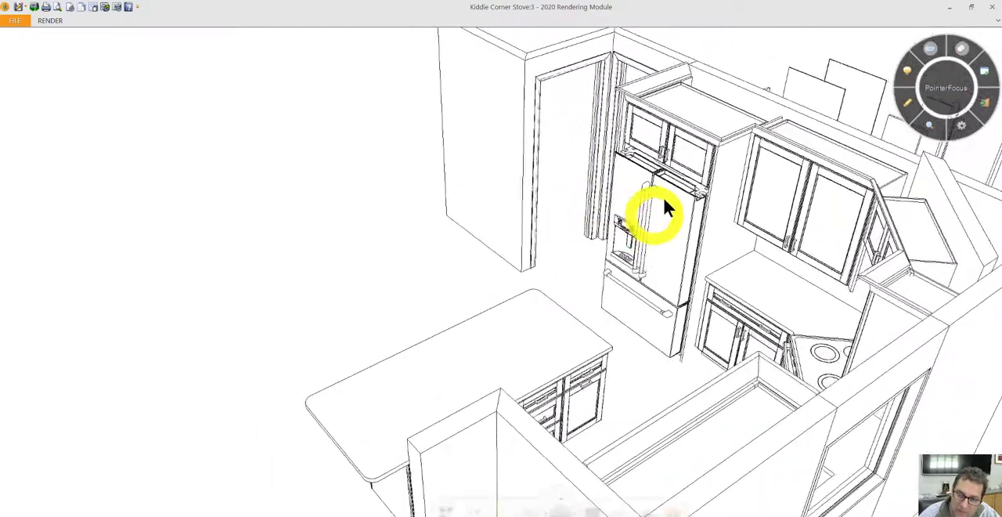
{"action": "mouse_move", "coordinate": [674, 156]}
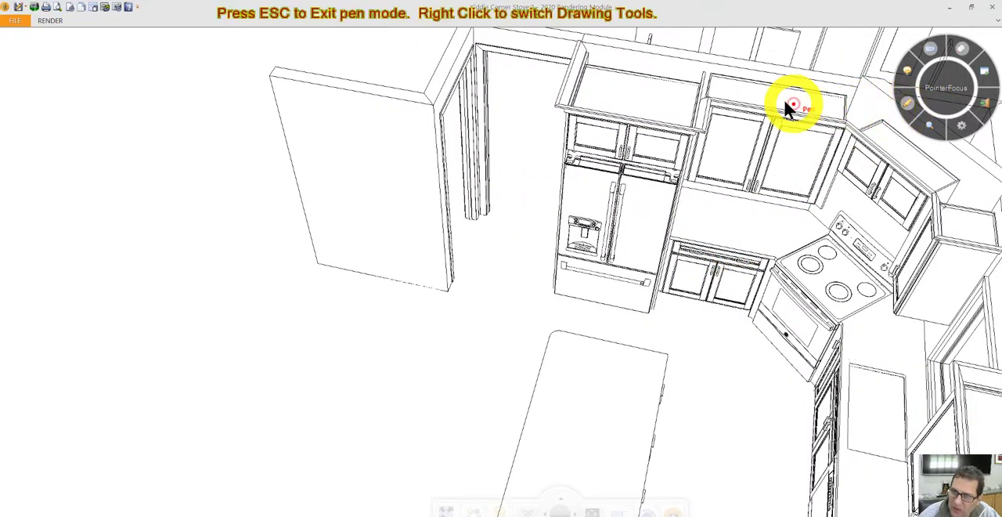
{"action": "mouse_move", "coordinate": [520, 74]}
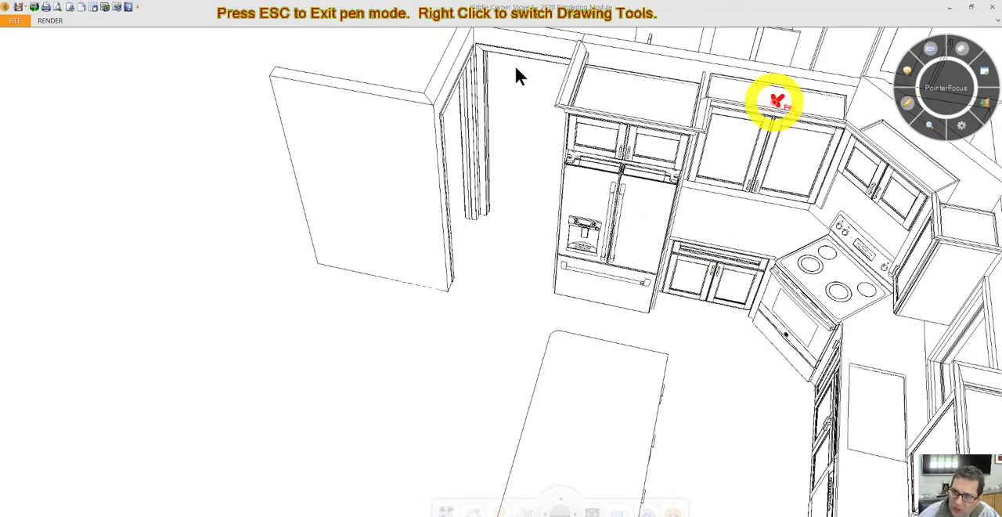
{"action": "mouse_move", "coordinate": [923, 165]}
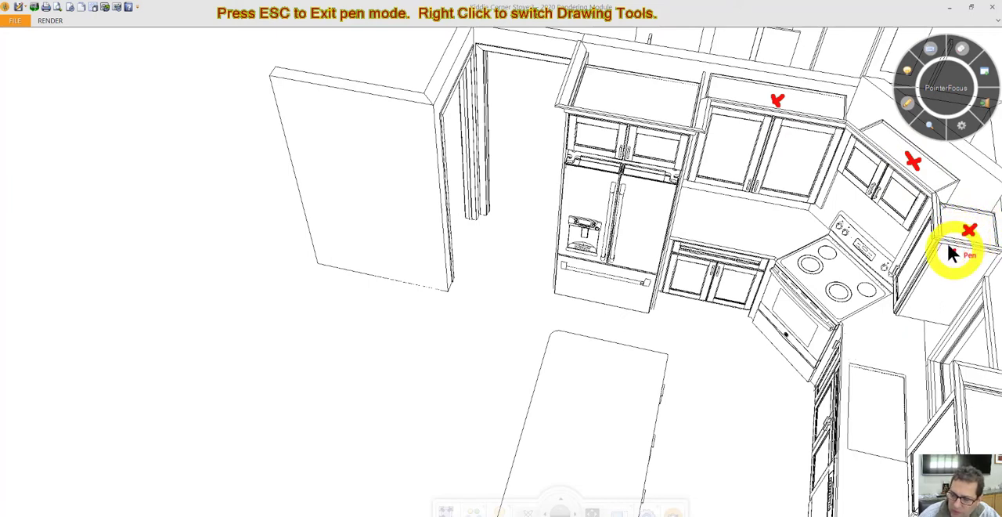
{"action": "mouse_move", "coordinate": [814, 173]}
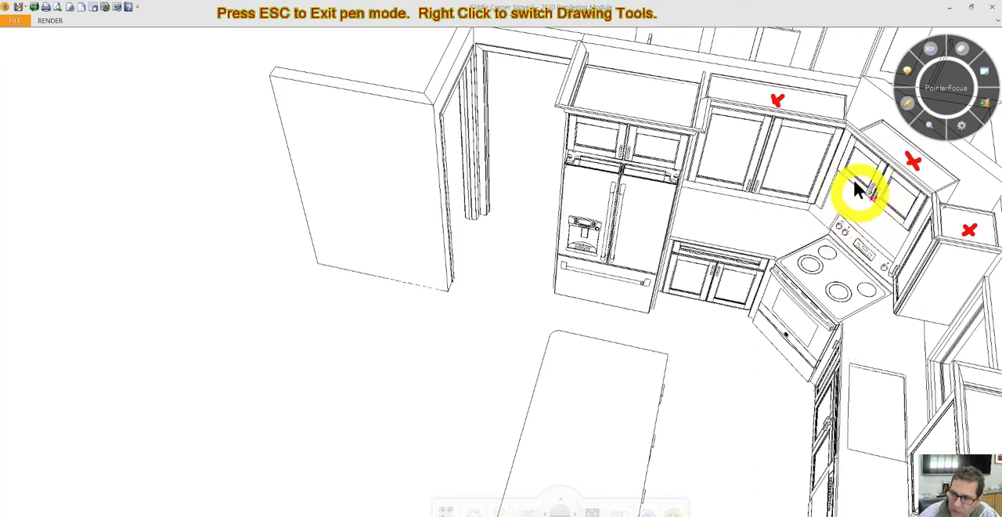
{"action": "mouse_move", "coordinate": [834, 180]}
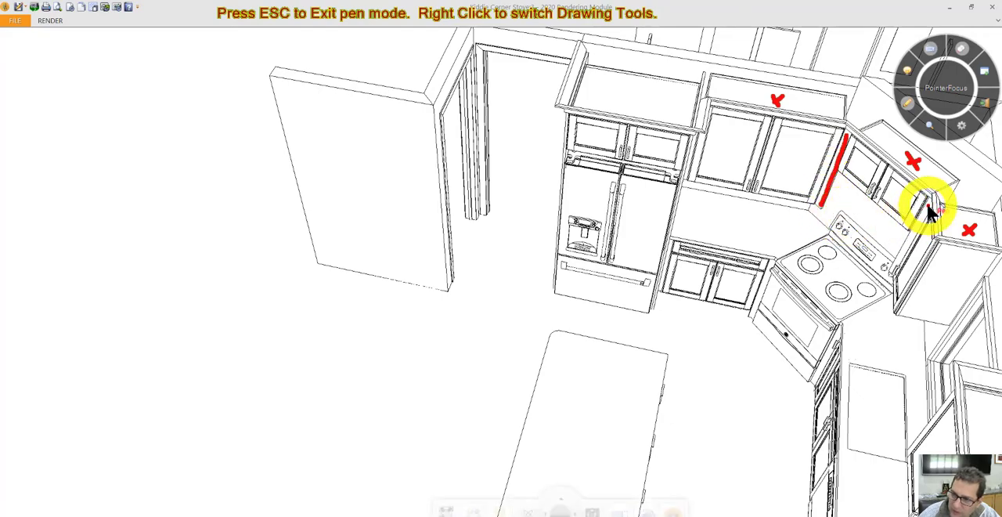
Leave pen mode with Escape so the red marks on the corner cabinets clear
{"action": "key", "text": "Escape"}
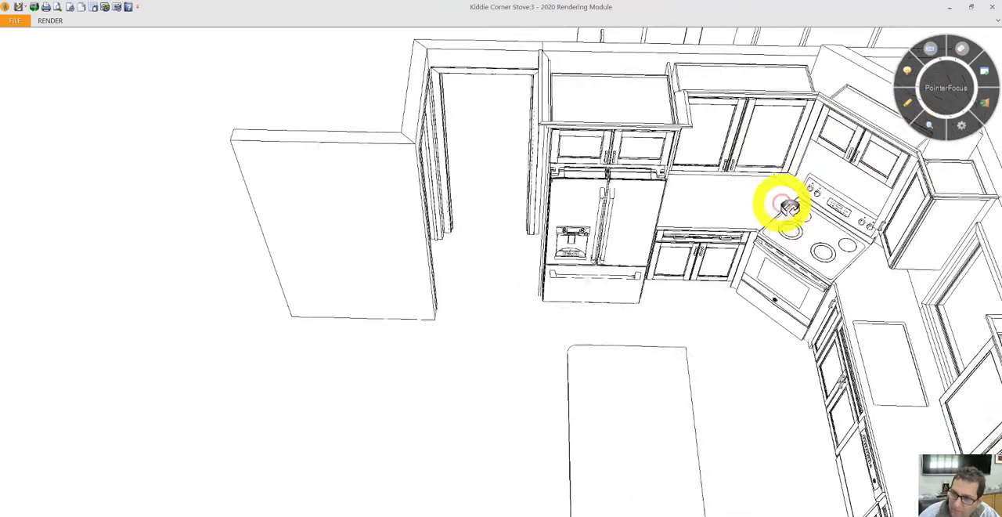
{"action": "left_click_drag", "start_coordinate": [783, 206], "coordinate": [669, 250]}
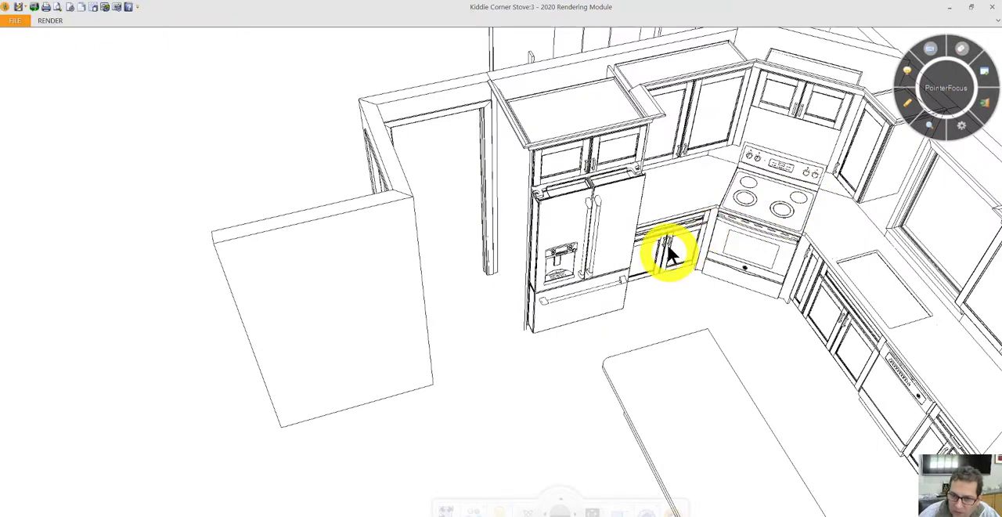
{"action": "mouse_move", "coordinate": [670, 243]}
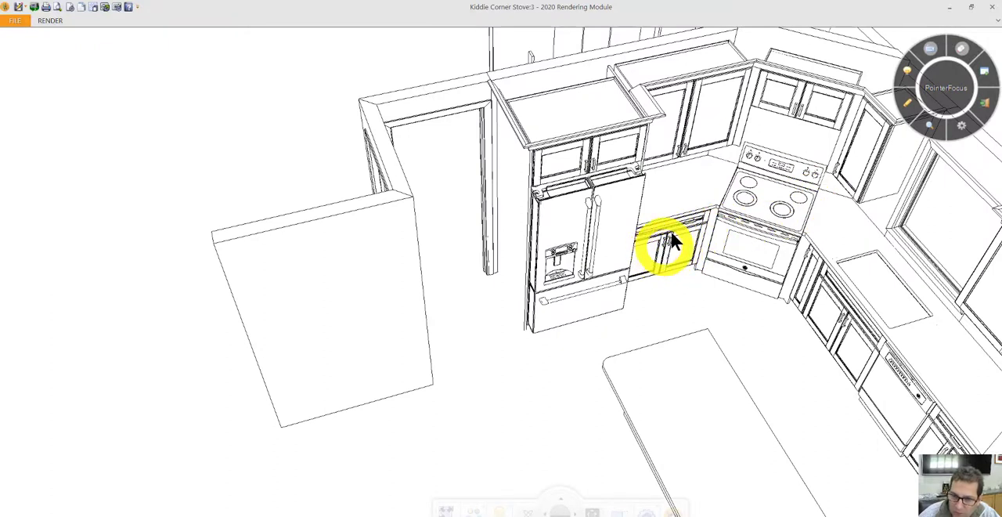
{"action": "mouse_move", "coordinate": [656, 258]}
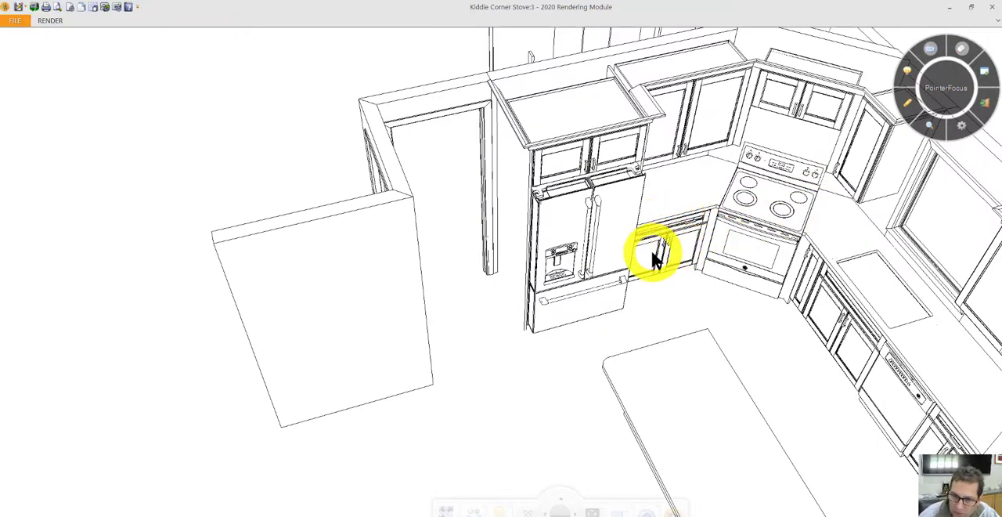
{"action": "left_click_drag", "start_coordinate": [654, 255], "coordinate": [603, 251]}
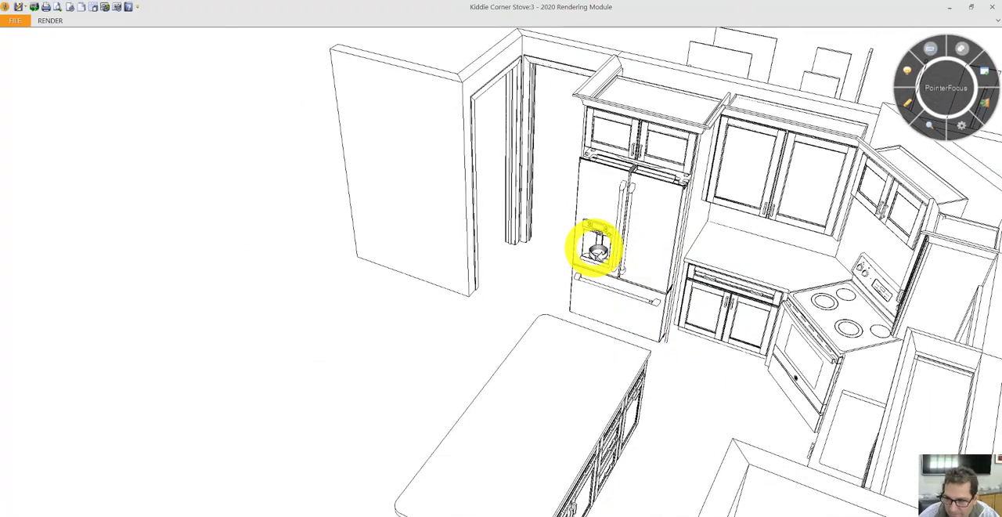
{"action": "left_click_drag", "start_coordinate": [595, 250], "coordinate": [728, 270]}
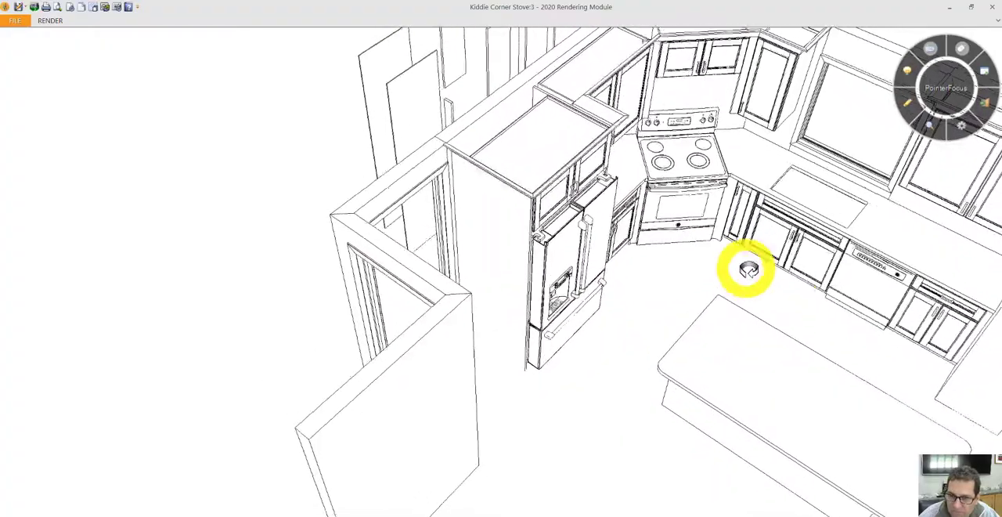
{"action": "left_click_drag", "start_coordinate": [748, 268], "coordinate": [696, 243]}
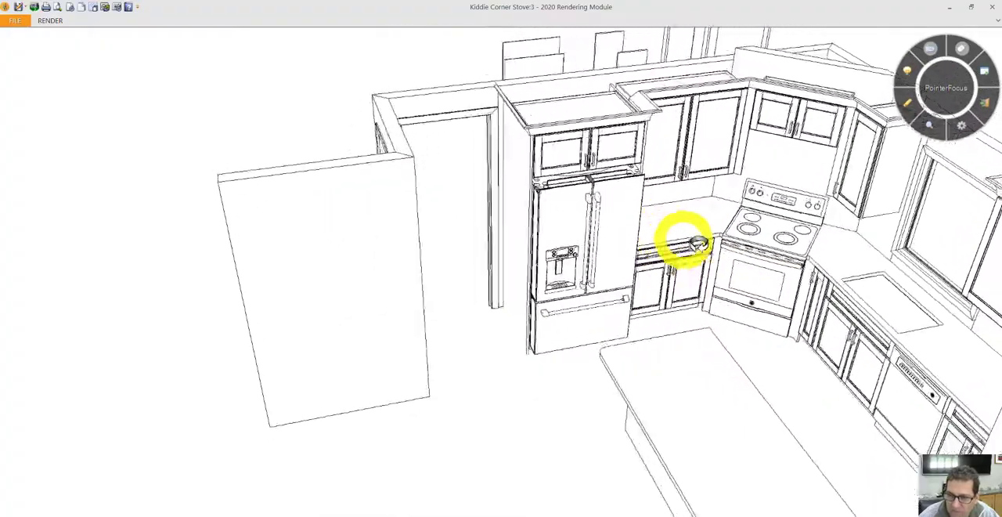
{"action": "left_click_drag", "start_coordinate": [688, 239], "coordinate": [744, 266]}
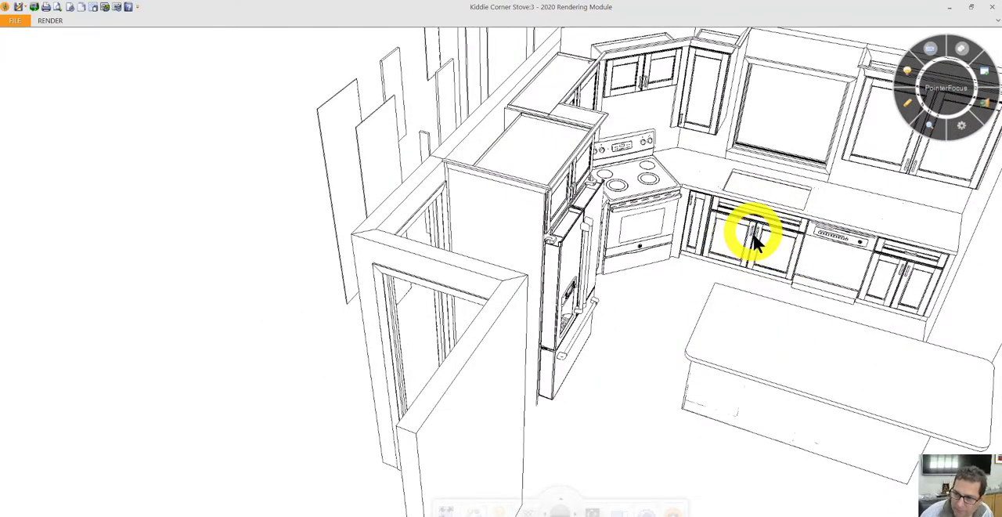
{"action": "left_click_drag", "start_coordinate": [751, 231], "coordinate": [854, 235]}
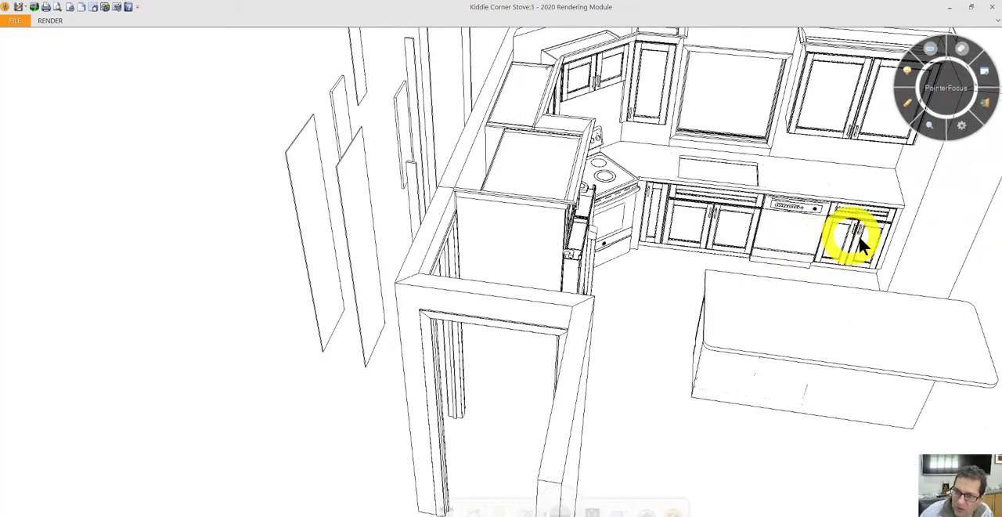
{"action": "mouse_move", "coordinate": [876, 219]}
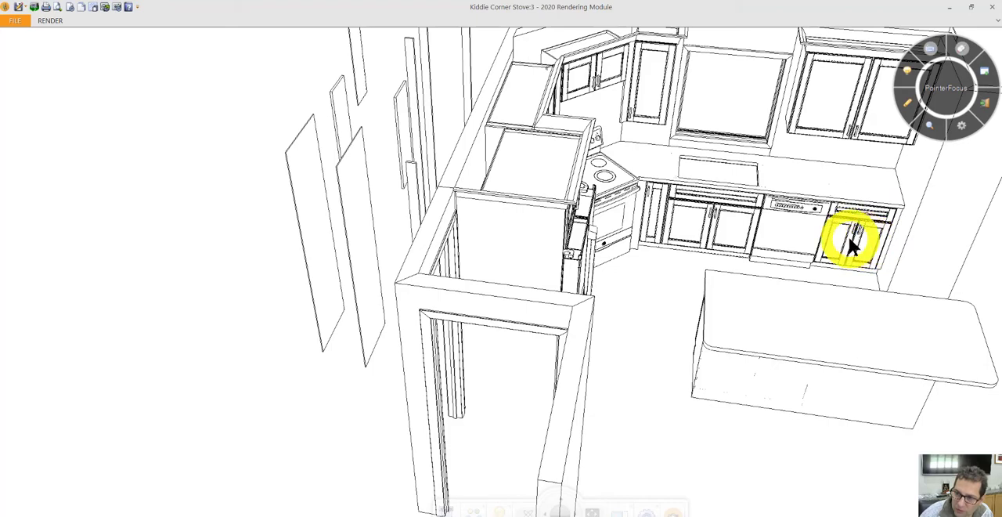
{"action": "mouse_move", "coordinate": [877, 246]}
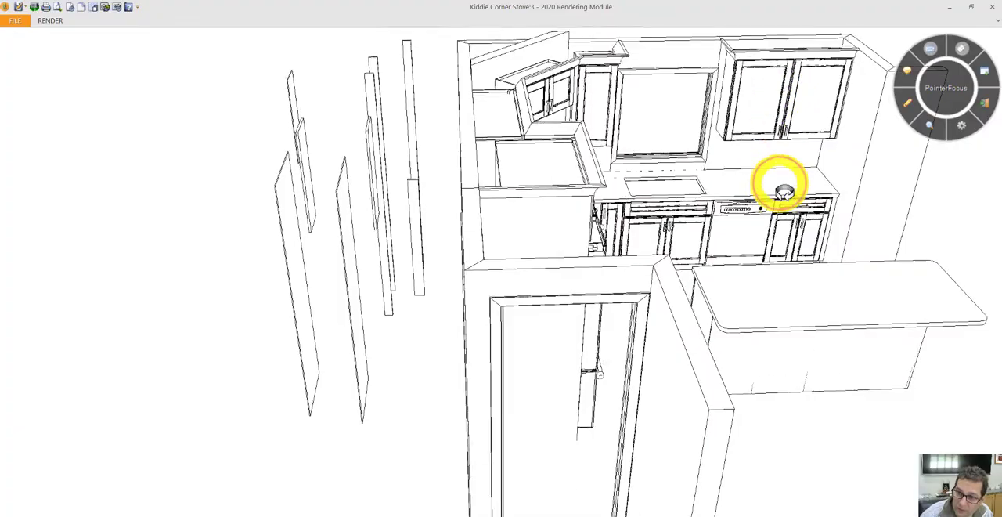
{"action": "left_click_drag", "start_coordinate": [779, 192], "coordinate": [705, 227]}
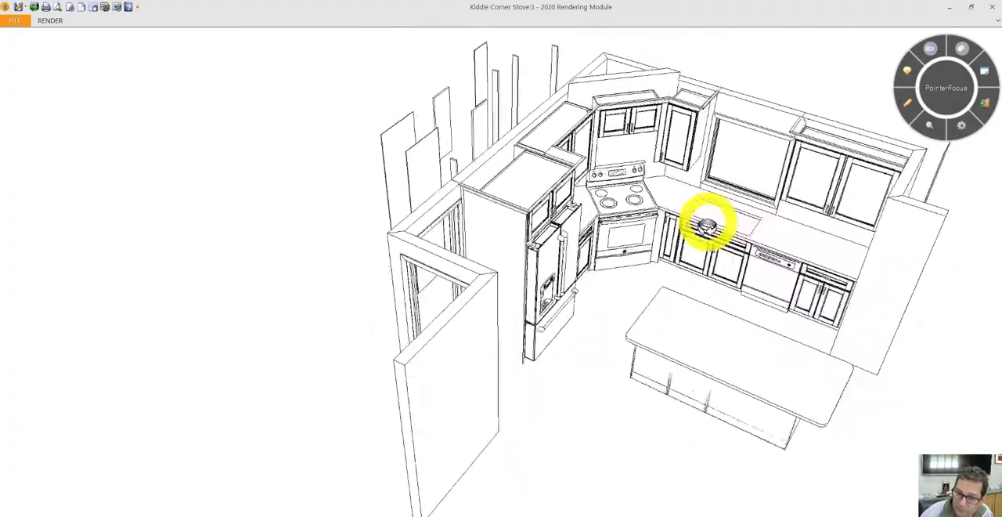
{"action": "left_click_drag", "start_coordinate": [705, 227], "coordinate": [564, 235]}
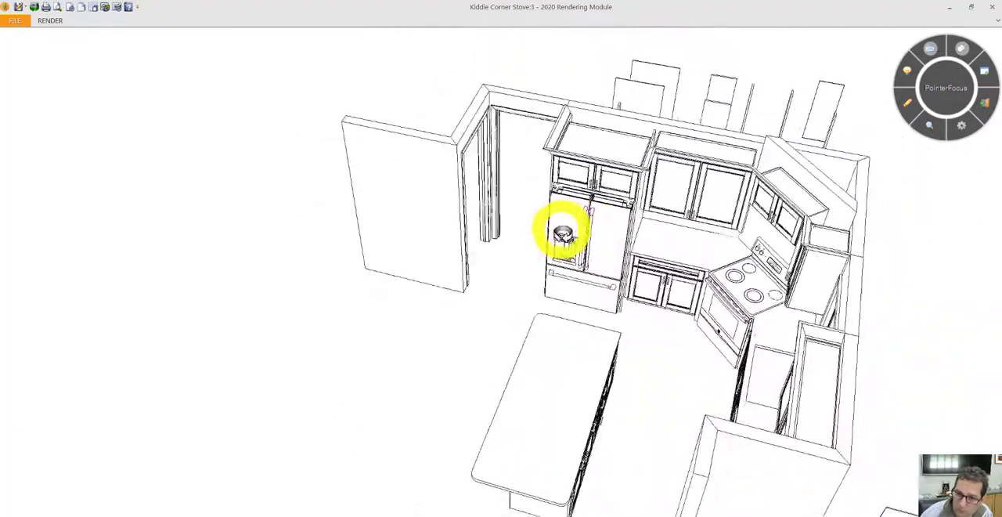
{"action": "left_click_drag", "start_coordinate": [564, 231], "coordinate": [419, 235]}
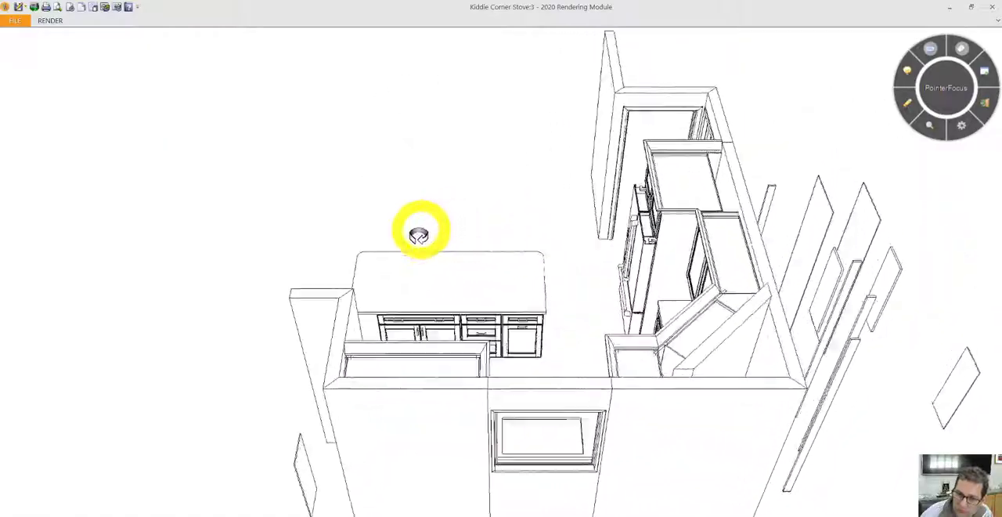
{"action": "left_click_drag", "start_coordinate": [419, 235], "coordinate": [415, 266]}
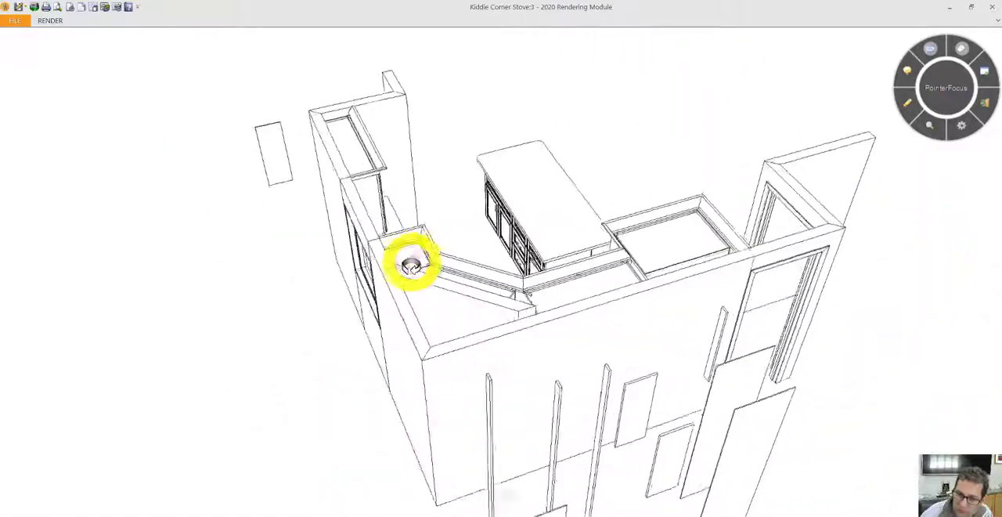
{"action": "left_click_drag", "start_coordinate": [411, 262], "coordinate": [450, 239]}
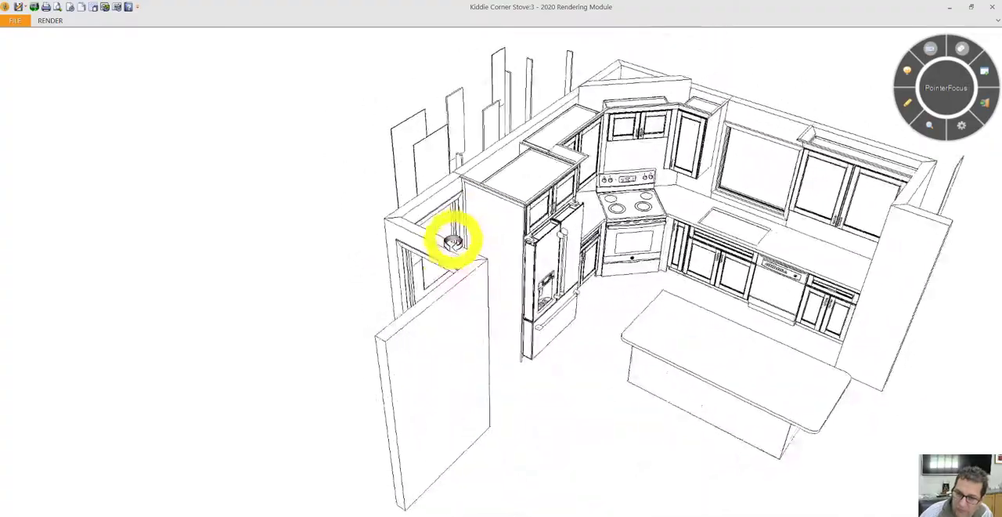
{"action": "left_click_drag", "start_coordinate": [450, 243], "coordinate": [329, 238]}
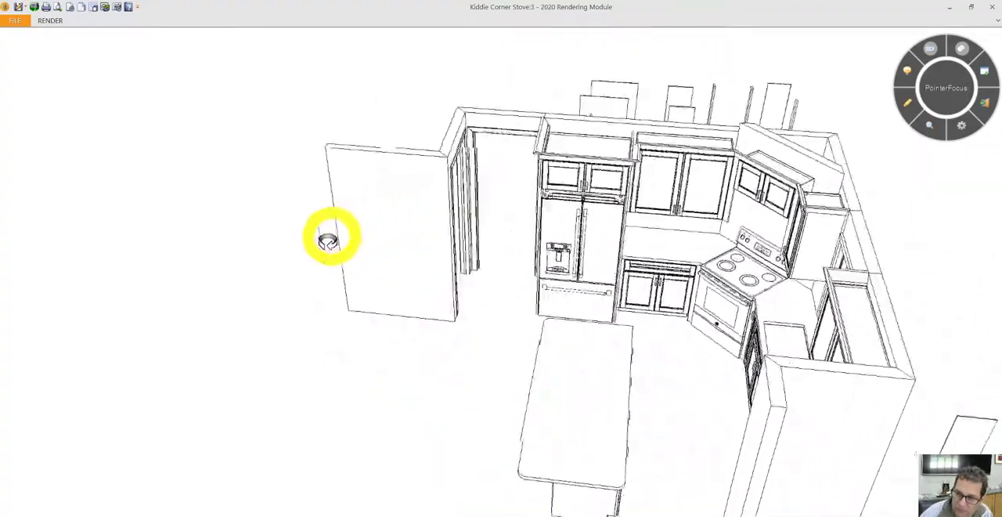
{"action": "left_click_drag", "start_coordinate": [329, 239], "coordinate": [419, 249]}
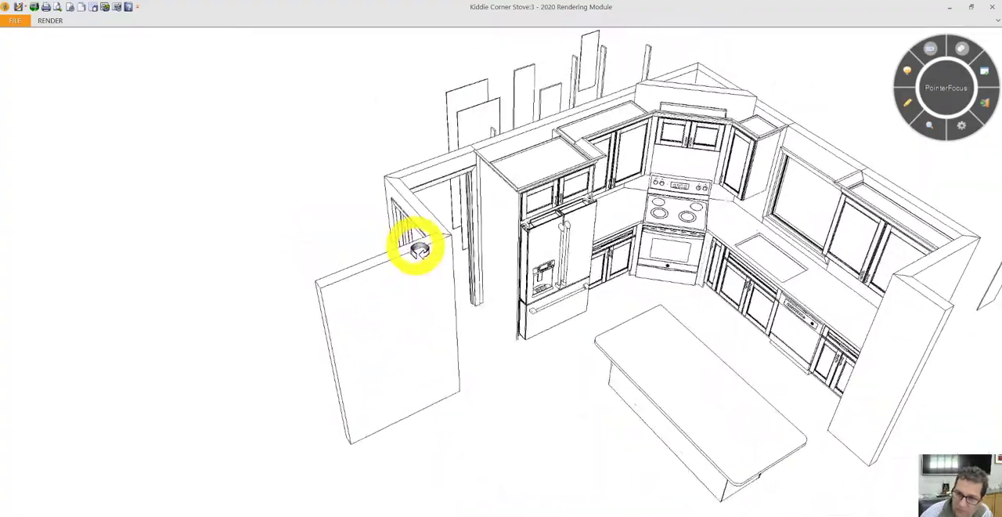
{"action": "left_click_drag", "start_coordinate": [419, 247], "coordinate": [474, 250]}
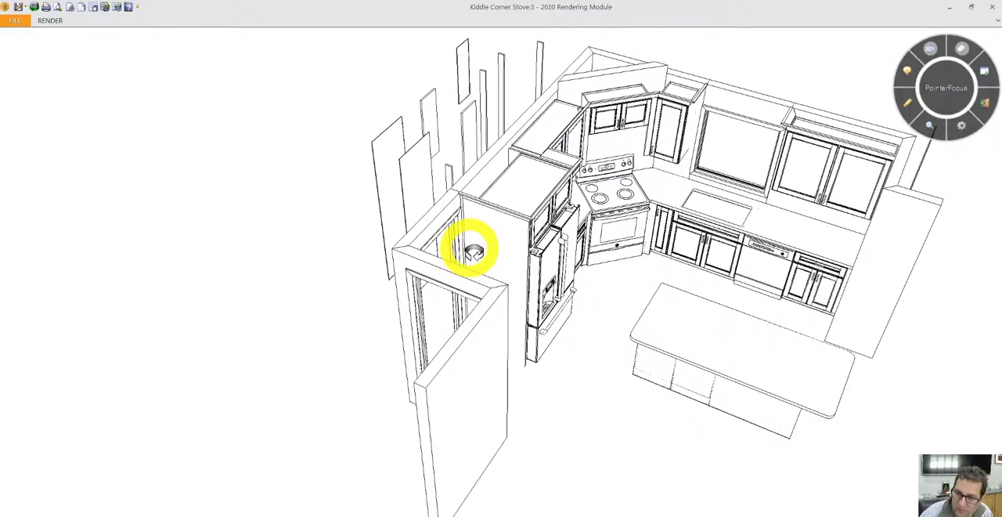
{"action": "left_click_drag", "start_coordinate": [472, 250], "coordinate": [450, 250]}
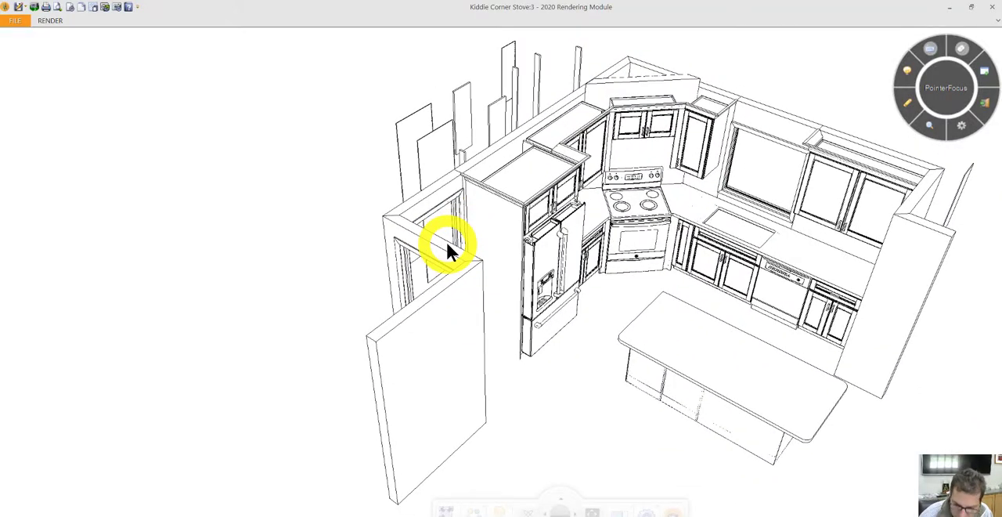